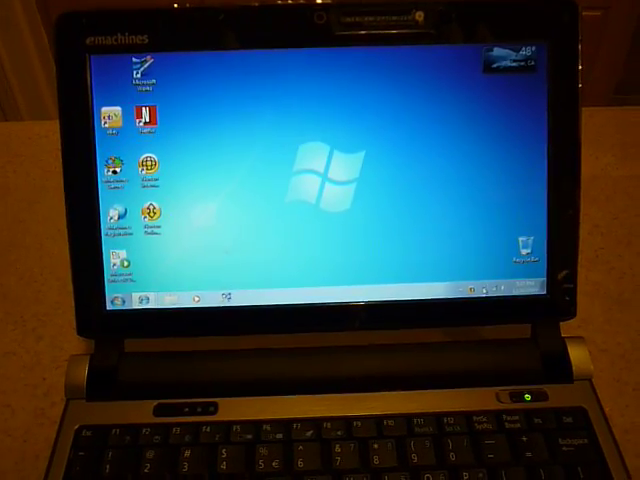
- Open the taskbar battery flyout showing remaining battery time and the Power saver plan
left_click(485, 299)
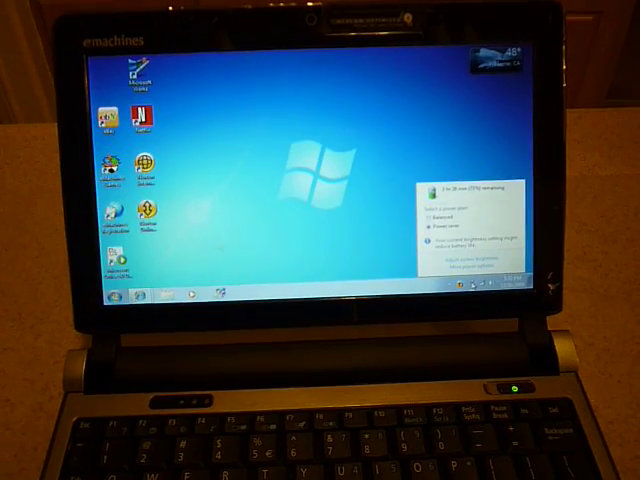